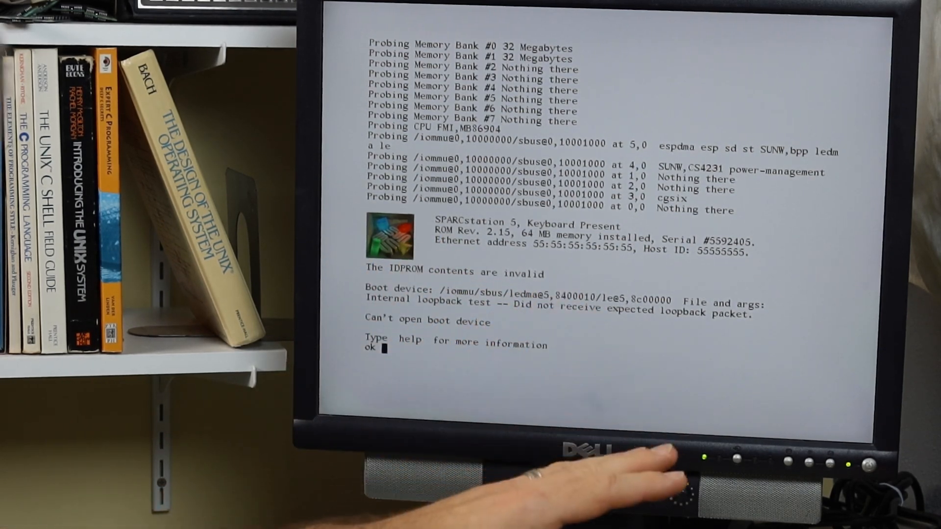
# Step: Query real-machine-type, which is rejected as unknown, then write format byte 1 with '1 0 mkp'
pyautogui.write('real-')
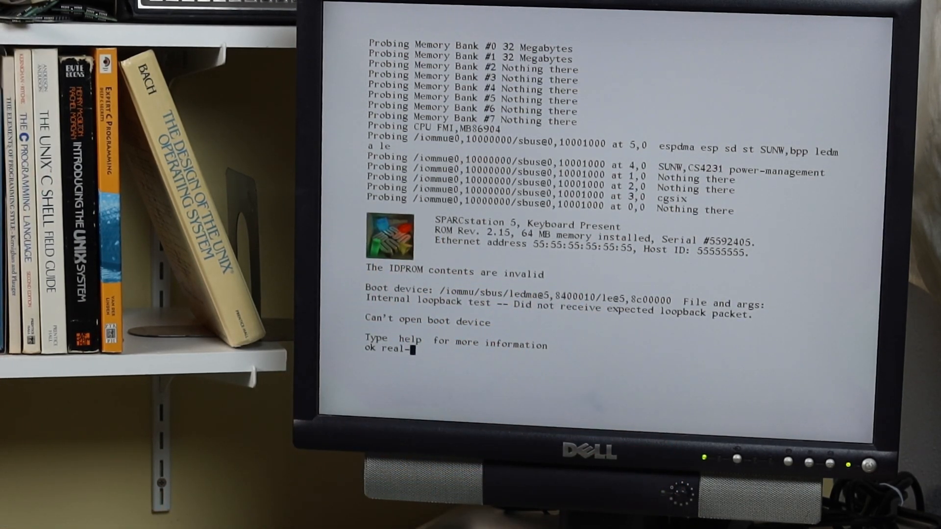
pyautogui.write('machine-type')
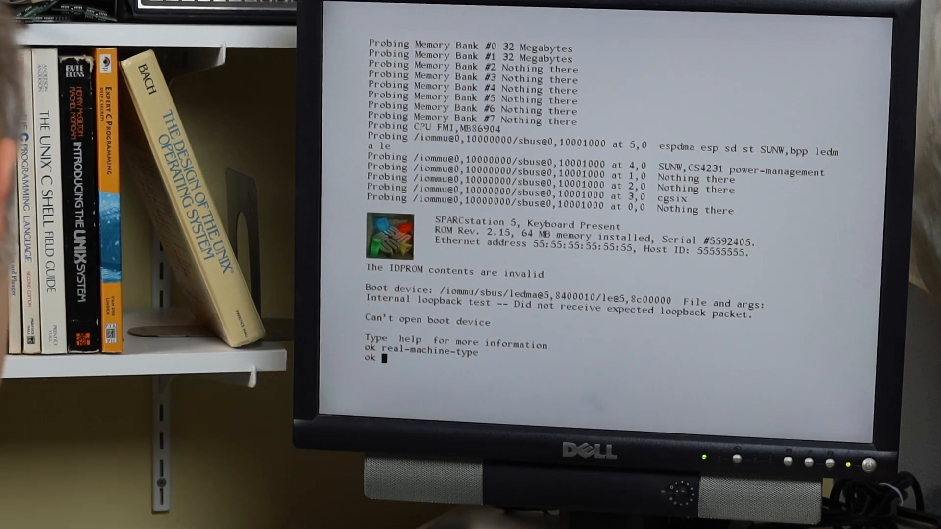
pyautogui.write('printenv real-machine-type')
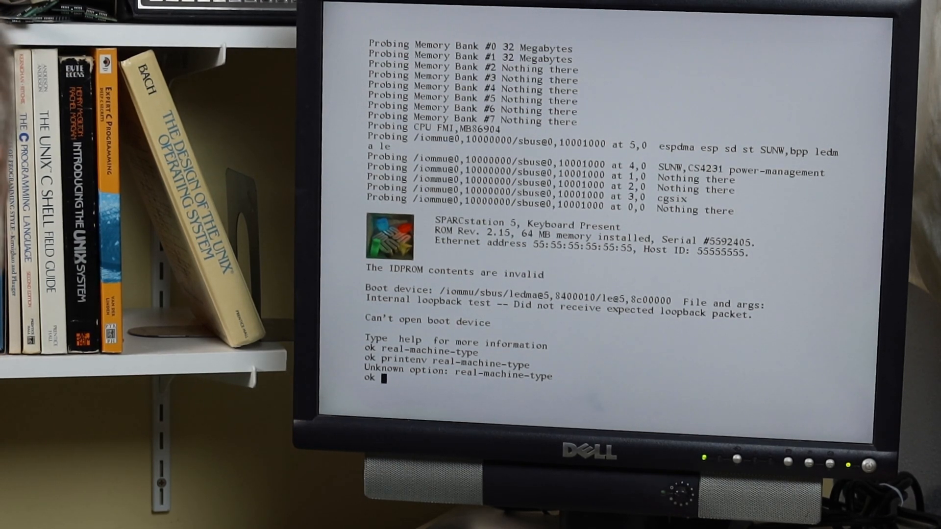
pyautogui.write('1 0 mkp')
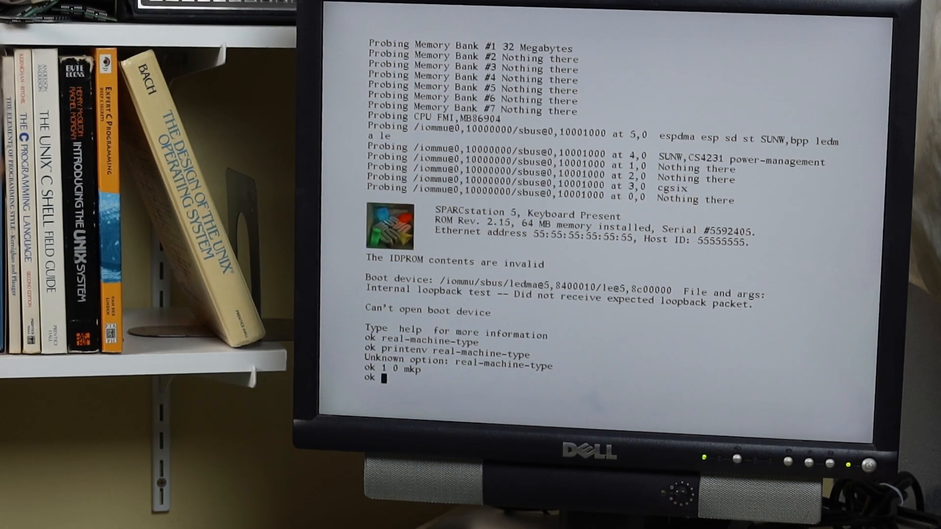
pyautogui.write('real-main')
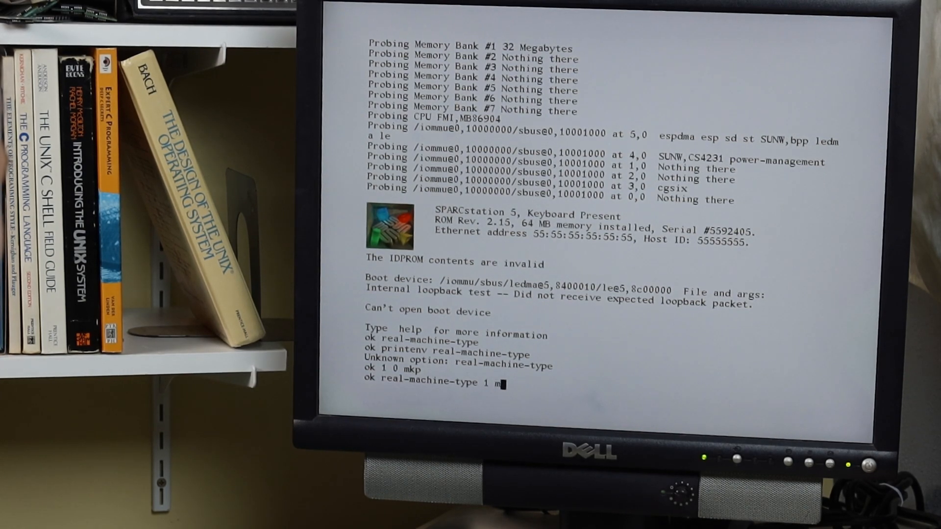
# Step: Store machine type via 'real-machine-type 1 mkp', then Ethernet 8 0 20 72 fb 8e with host ID 72fb8e
pyautogui.press('Return')
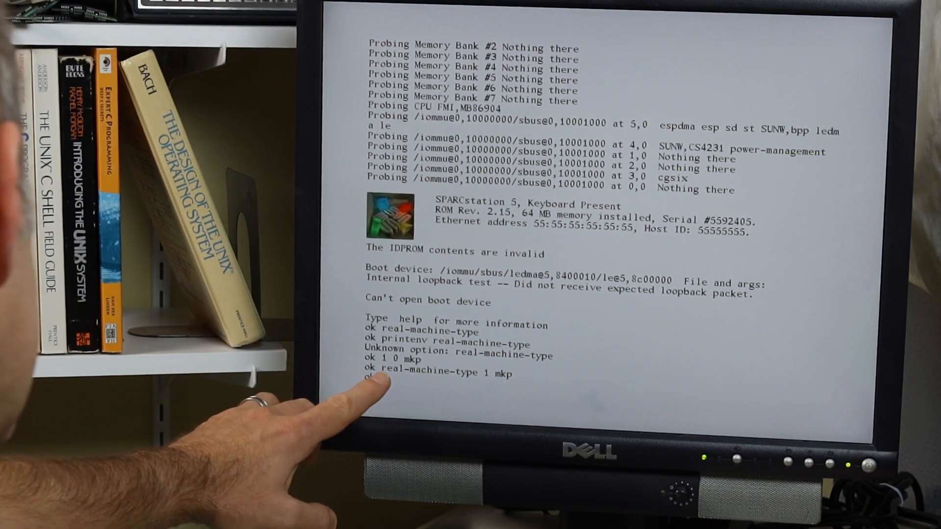
pyautogui.press('Return')
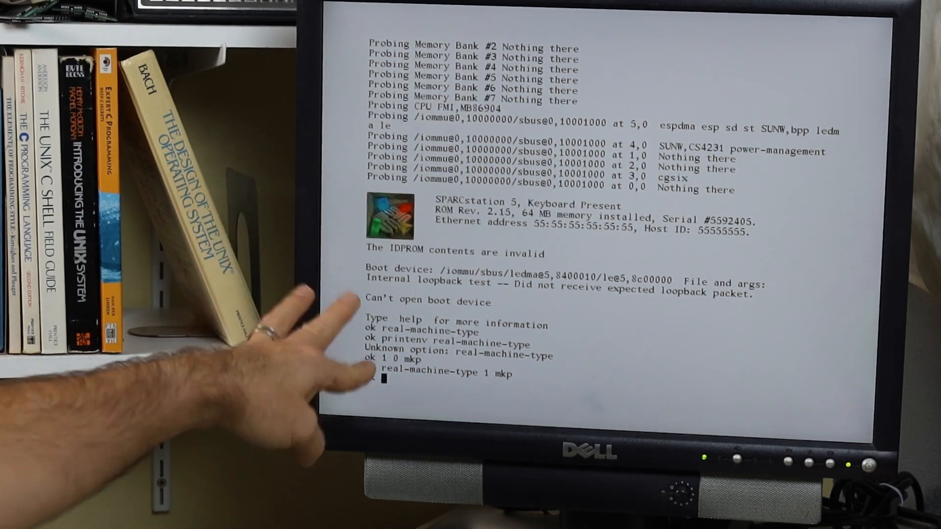
pyautogui.write('8 0')
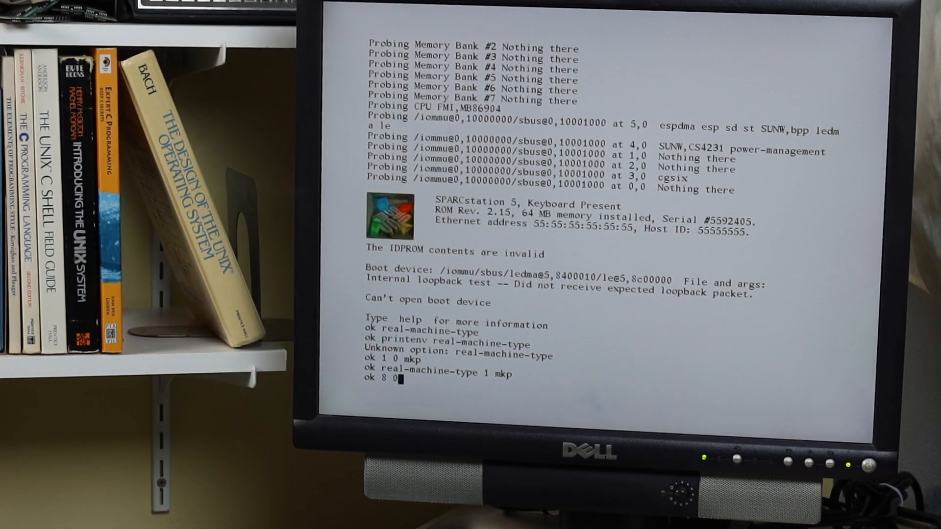
pyautogui.write('20')
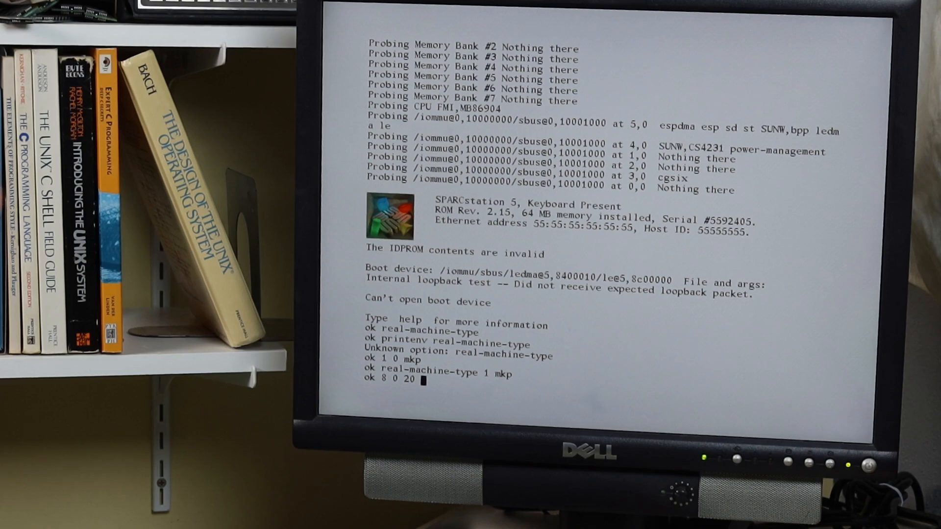
pyautogui.write('72')
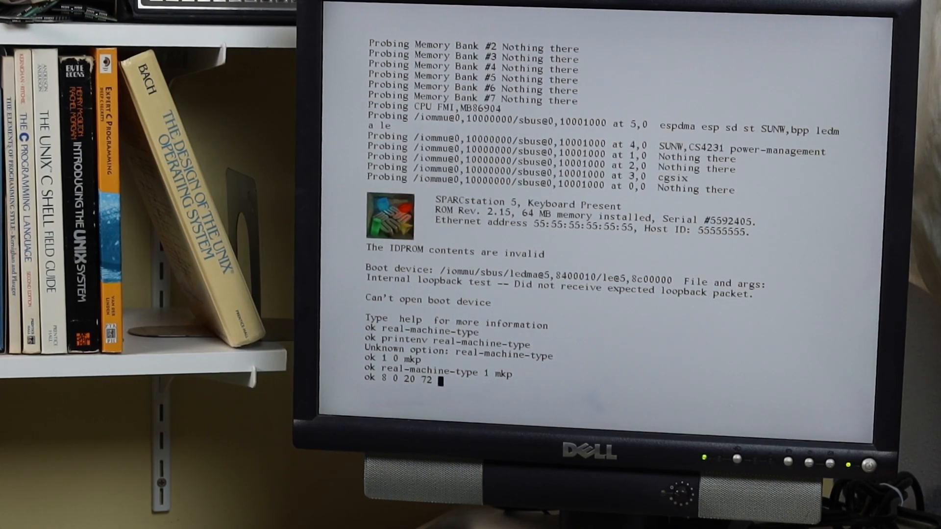
pyautogui.write('fb')
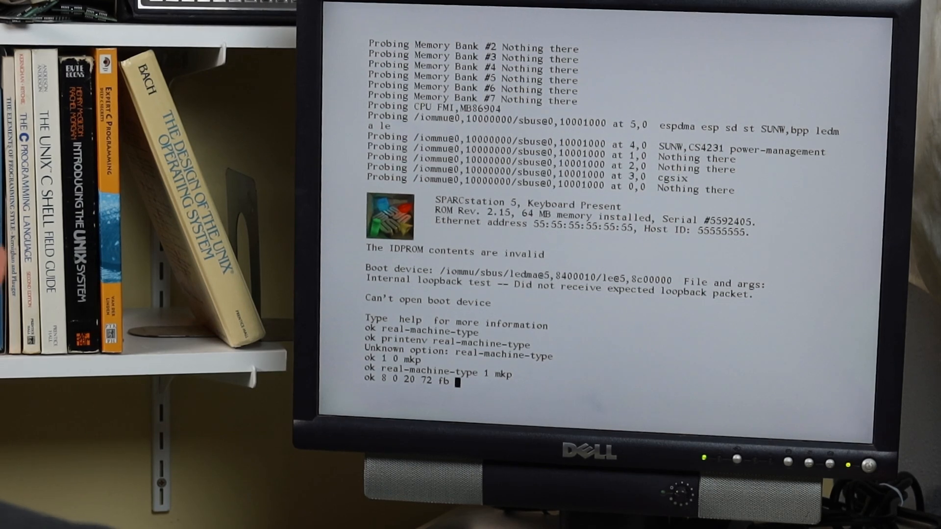
pyautogui.write('8')
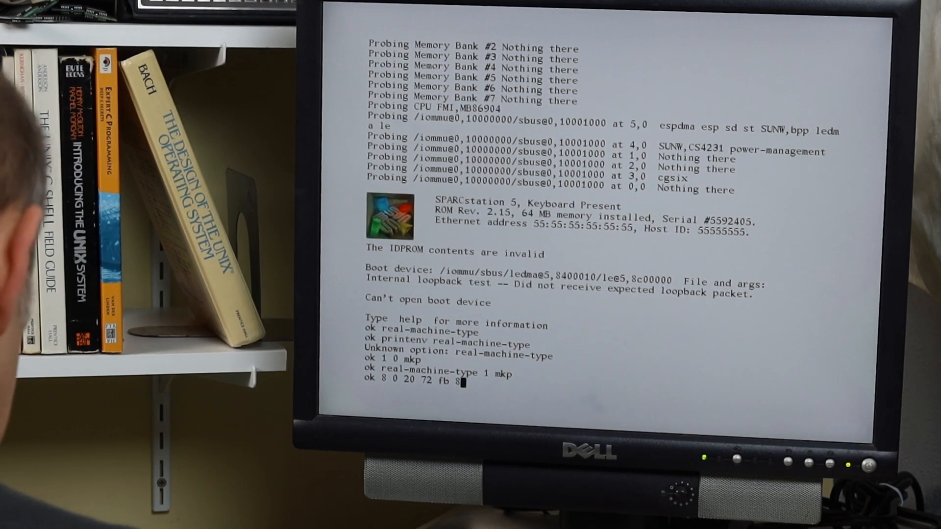
pyautogui.write('8e')
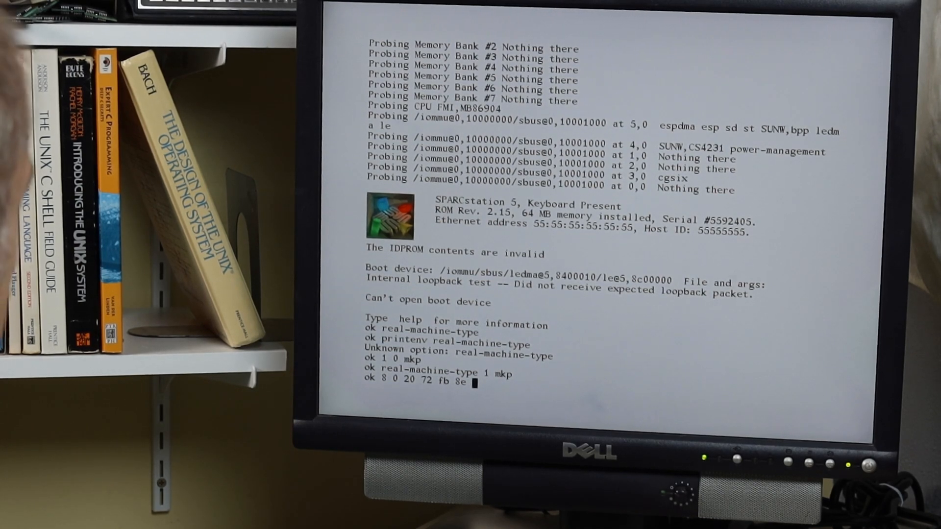
pyautogui.write('8')
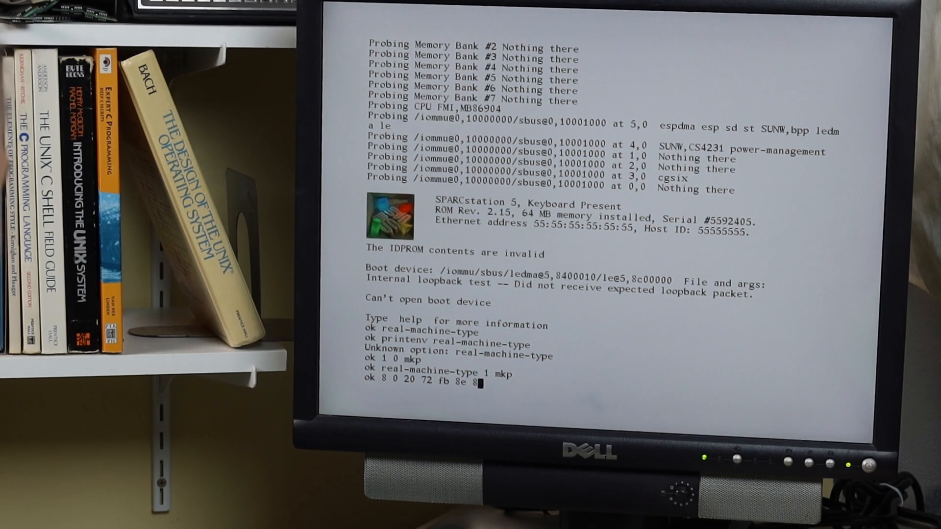
pyautogui.write('72fb')
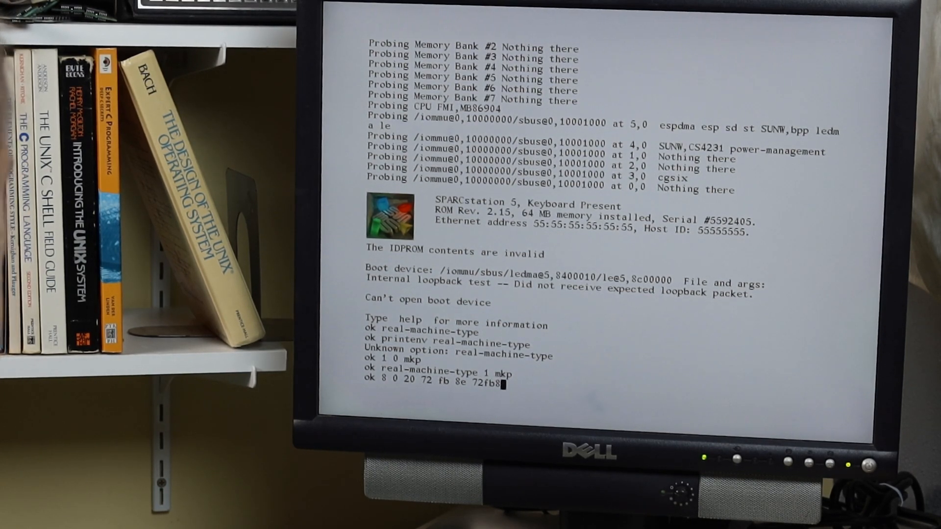
pyautogui.write('mkp1')
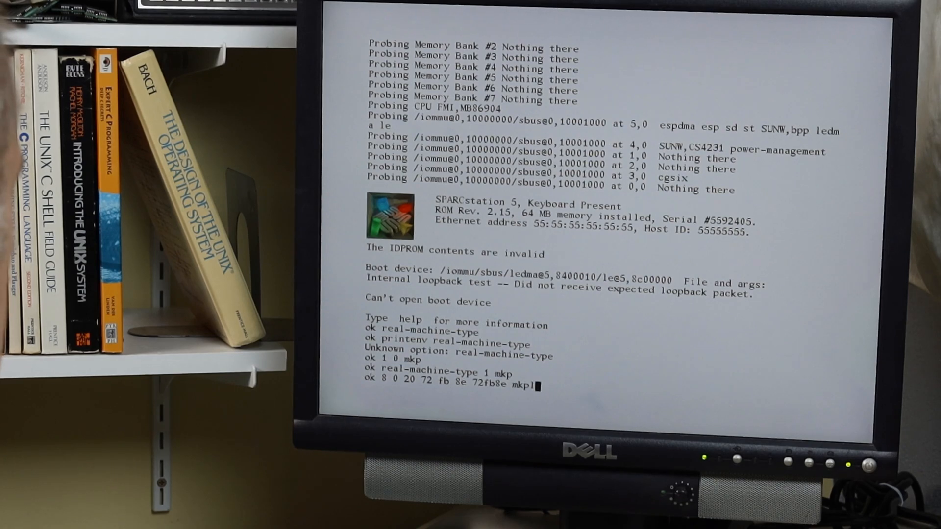
pyautogui.press('Return')
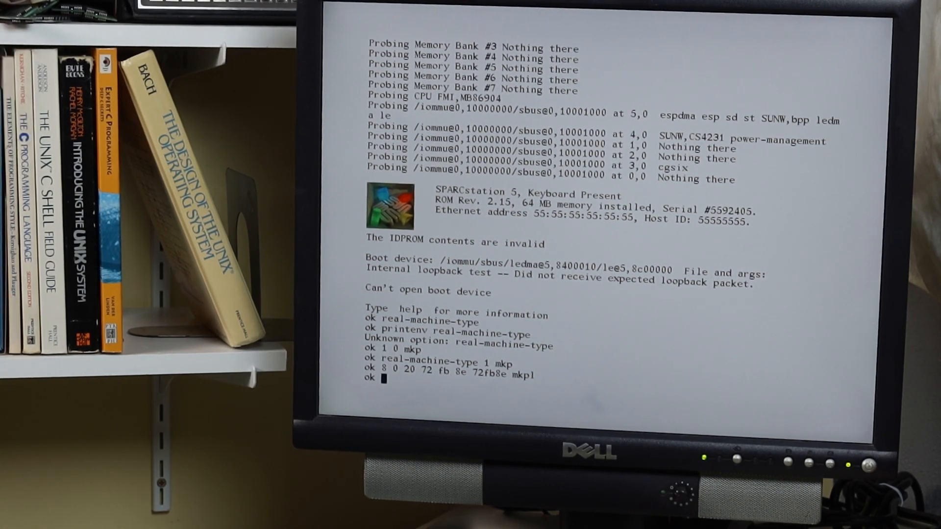
# Step: Show .idprom with type 80 and the new address, then probe-scsi for two Seagate disks and a CD-ROM
pyautogui.write('.')
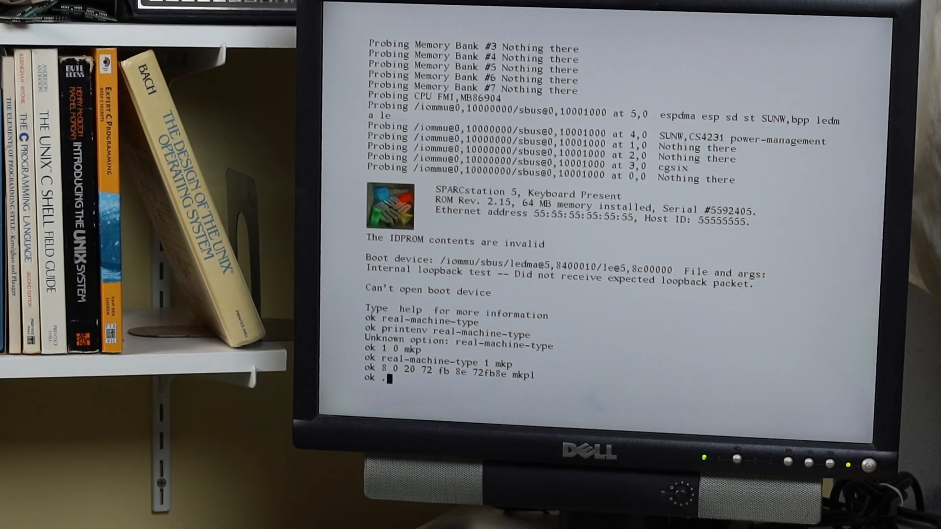
pyautogui.write('idprom')
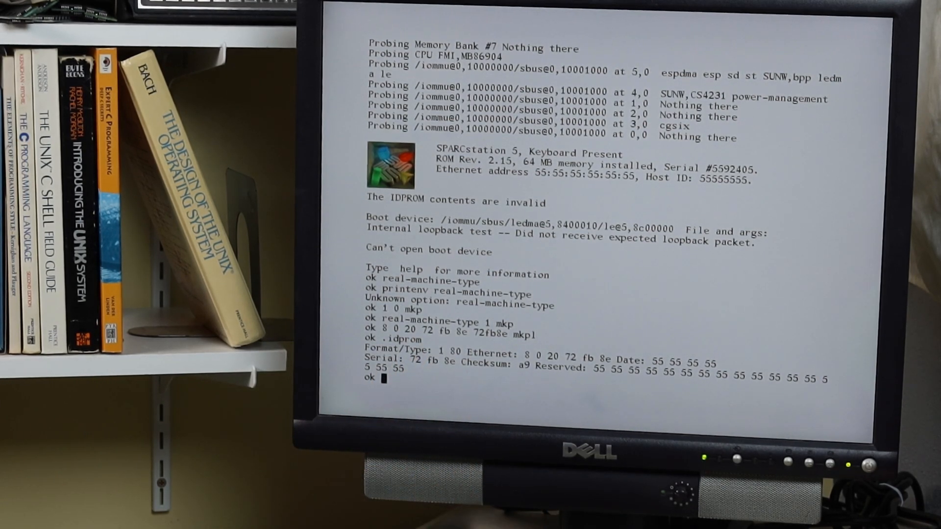
pyautogui.write('probe-scsi')
pyautogui.write('boot')
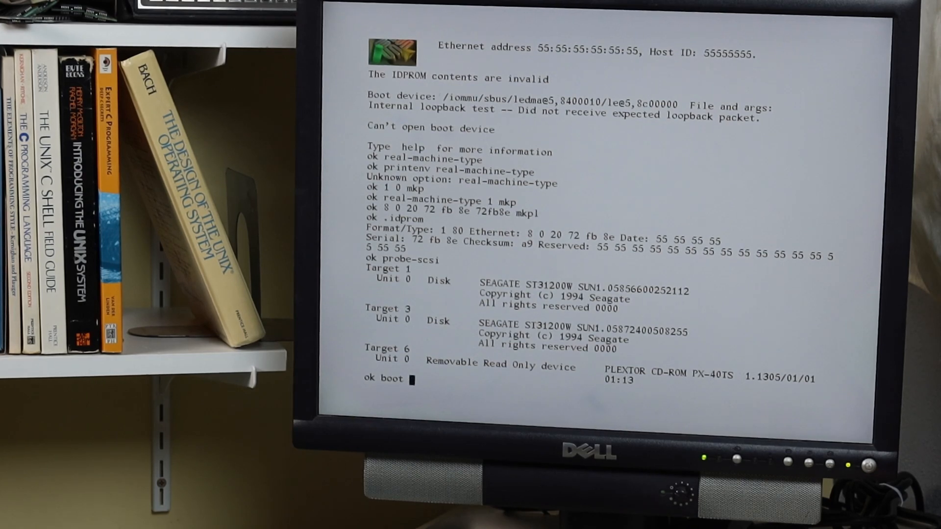
# Step: Run 'boot cdrom' and begin entering a username at the 'rigel' Solaris login screen
pyautogui.write('cdrom')
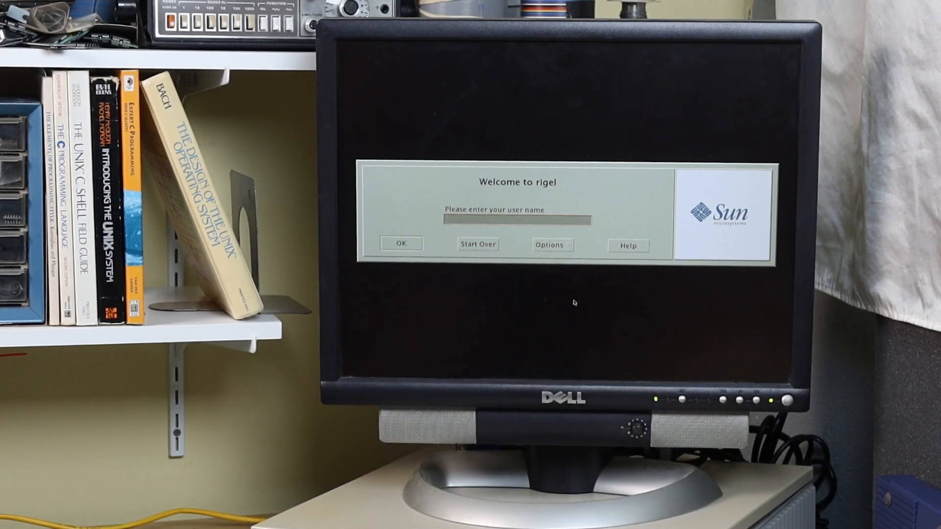
pyautogui.write('idr')
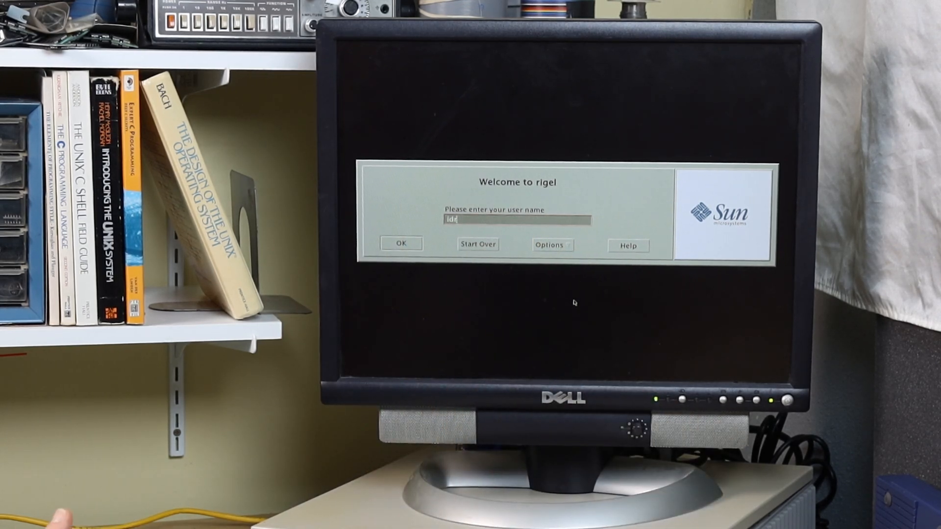